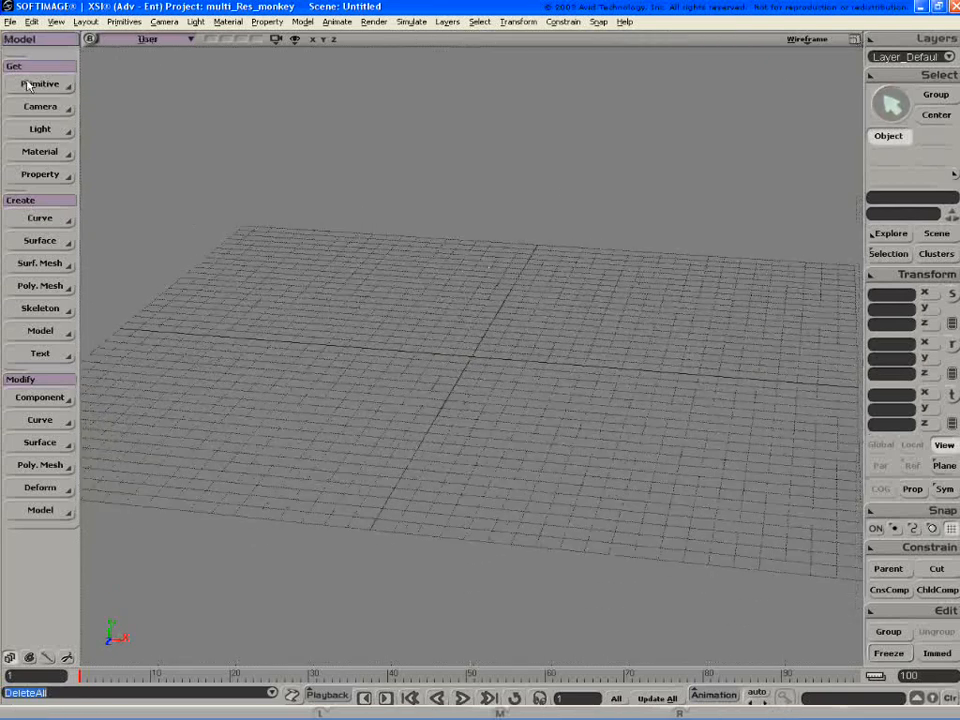
Add a test polygon cube, discard it, and return to the polygon mesh primitive list
left_click(40, 84)
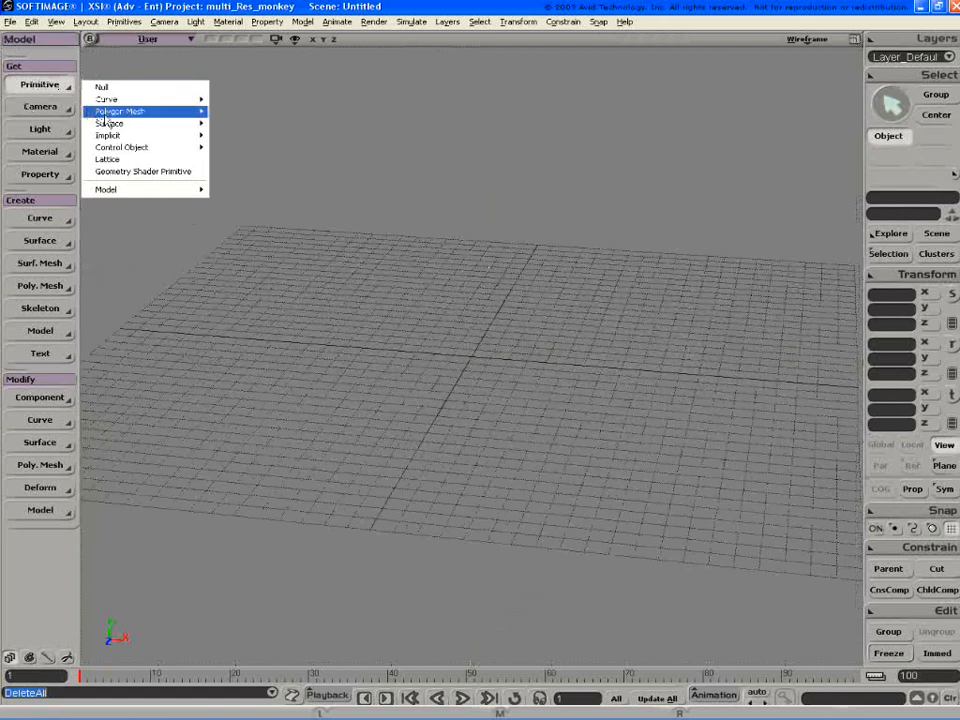
left_click(108, 124)
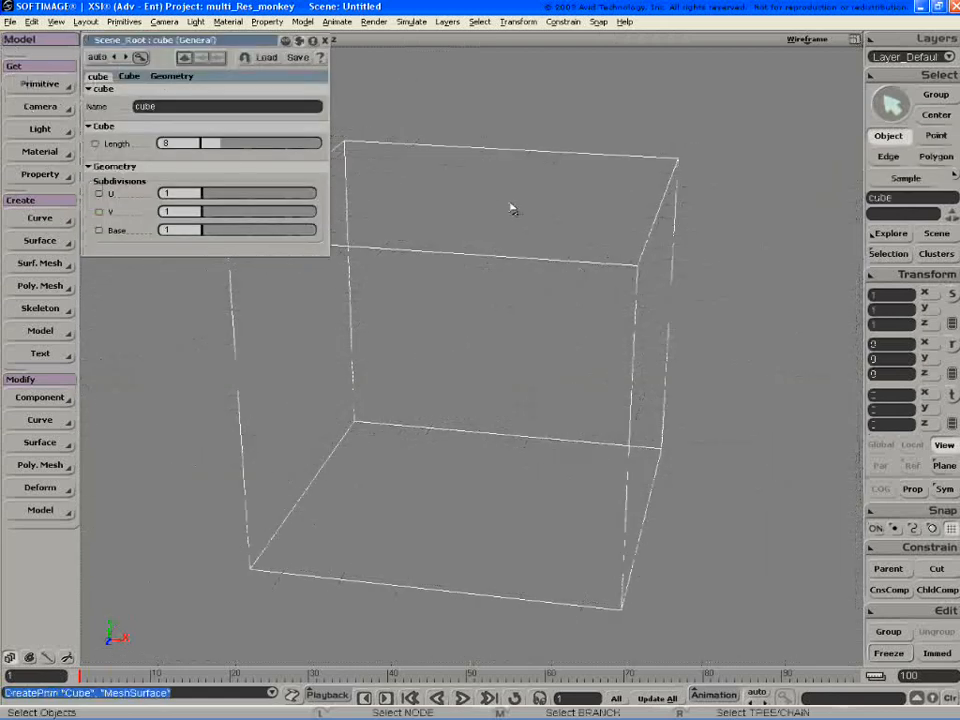
left_click(40, 84)
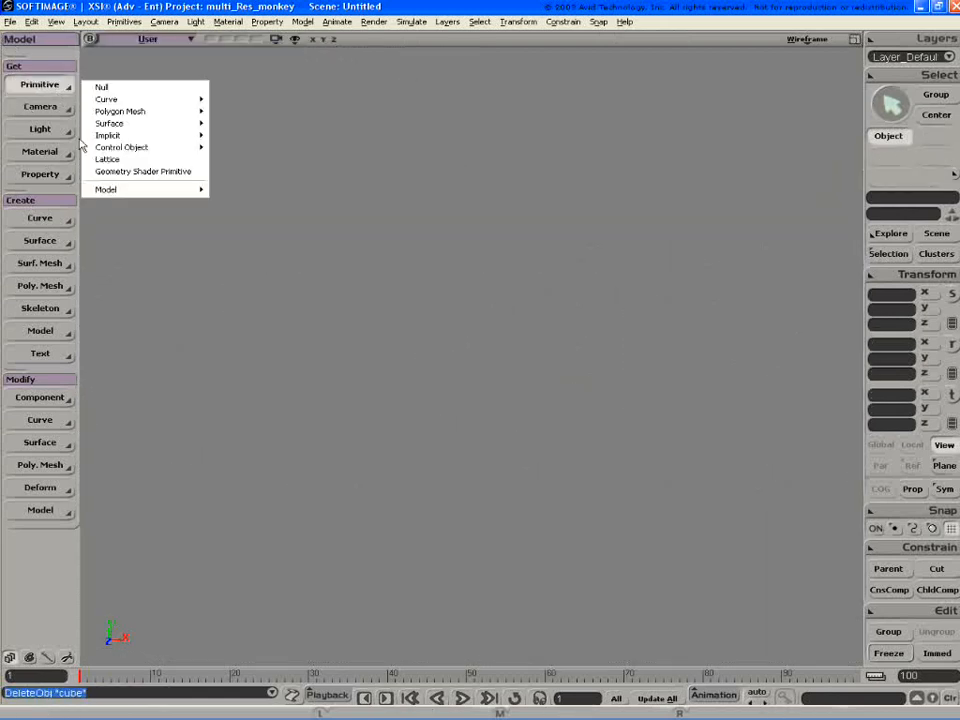
mouse_move(120, 112)
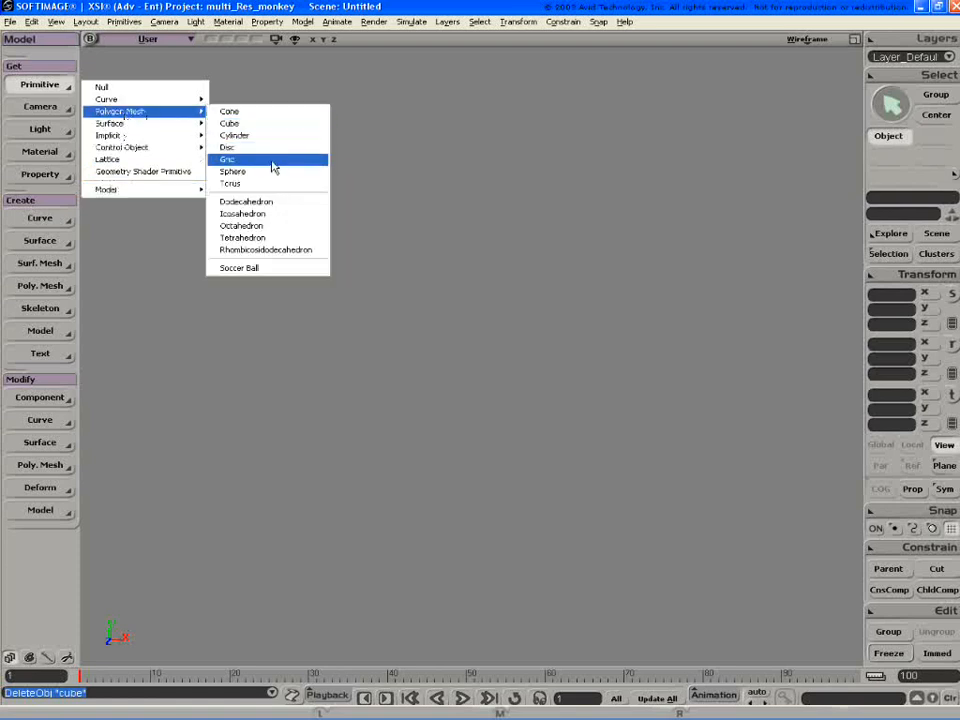
Create a polygon grid, grow hair from it, and rotate it 180 degrees so strands hang down
left_click(228, 160)
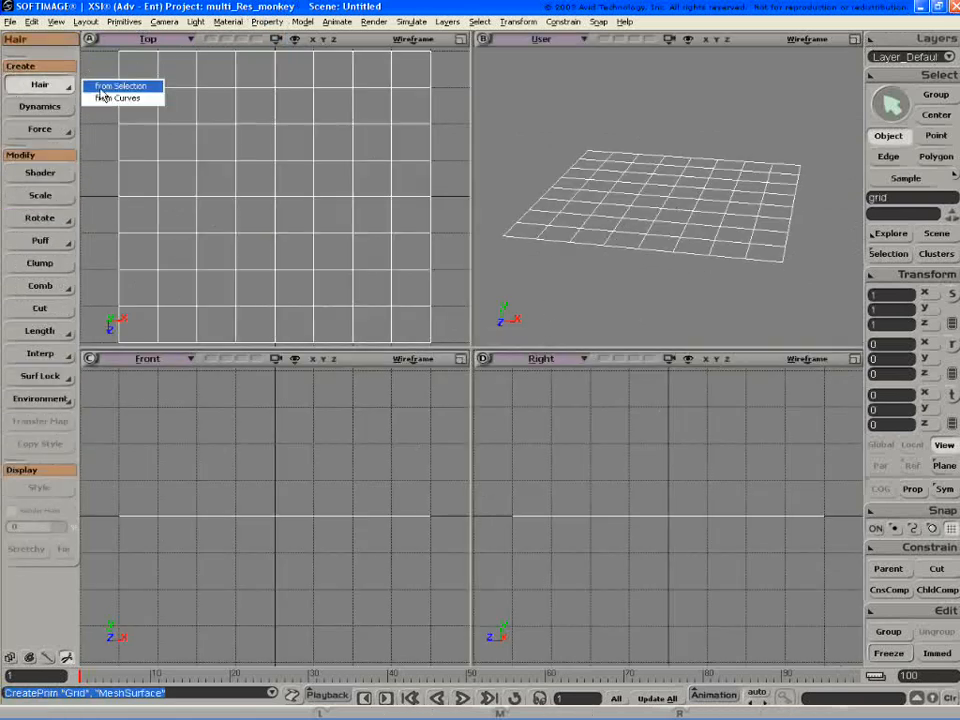
left_click(120, 86)
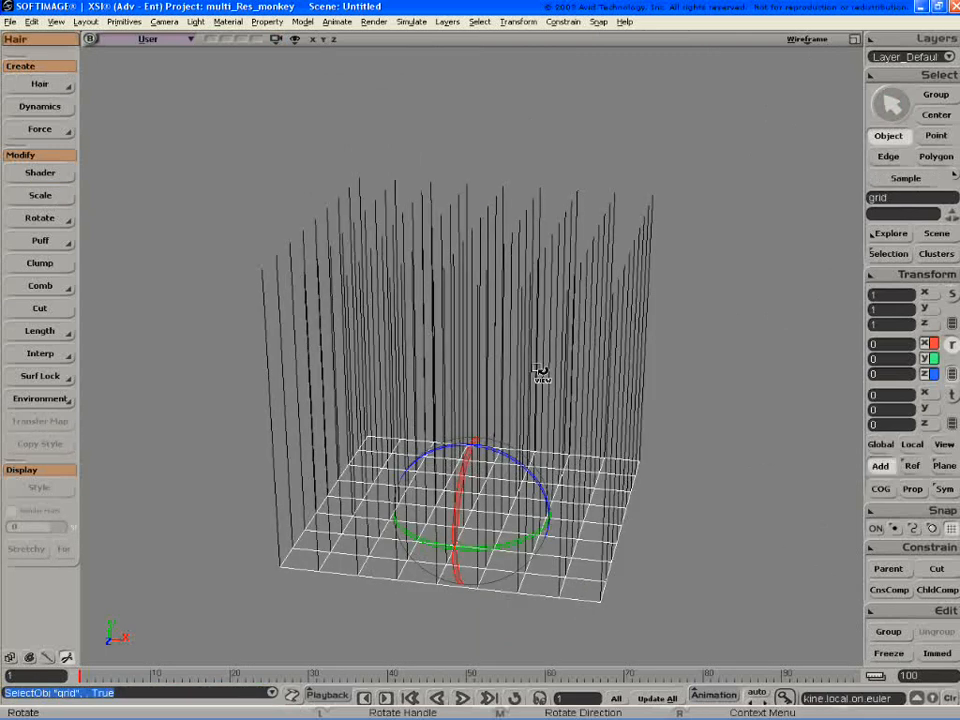
left_click_drag(540, 376, 760, 390)
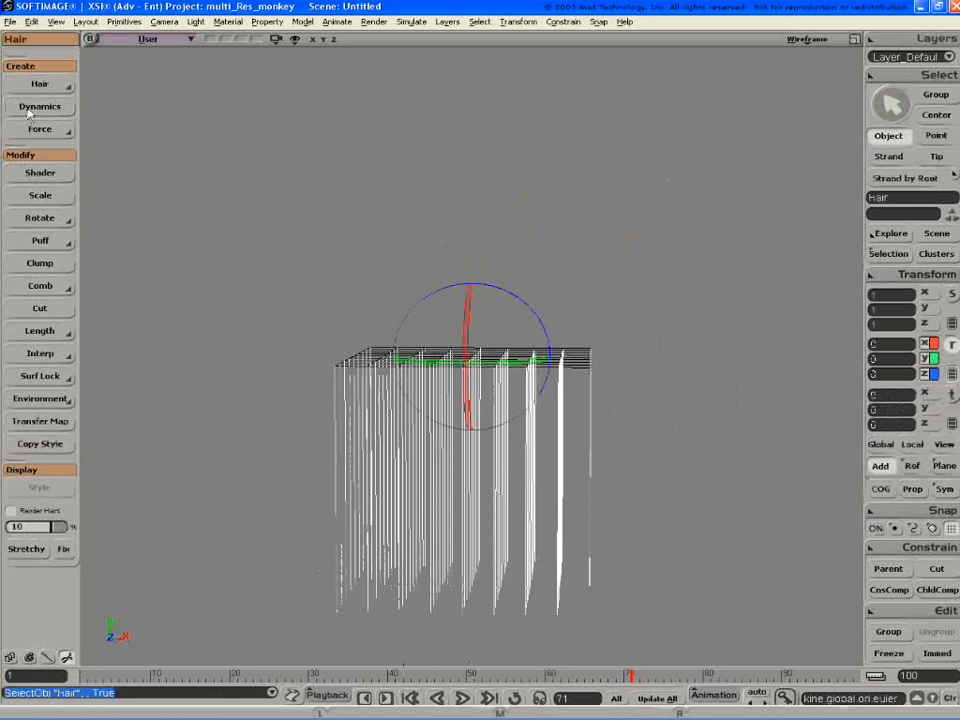
Enable dynamics on the hair and add a gravity force pulling the strands downward
left_click(40, 108)
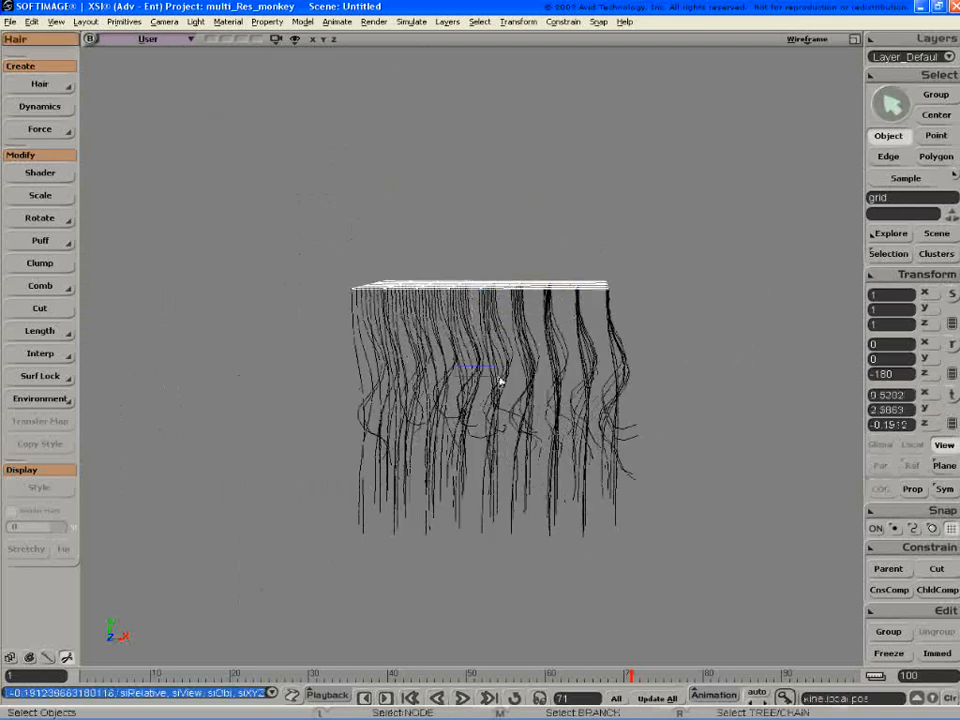
left_click(40, 128)
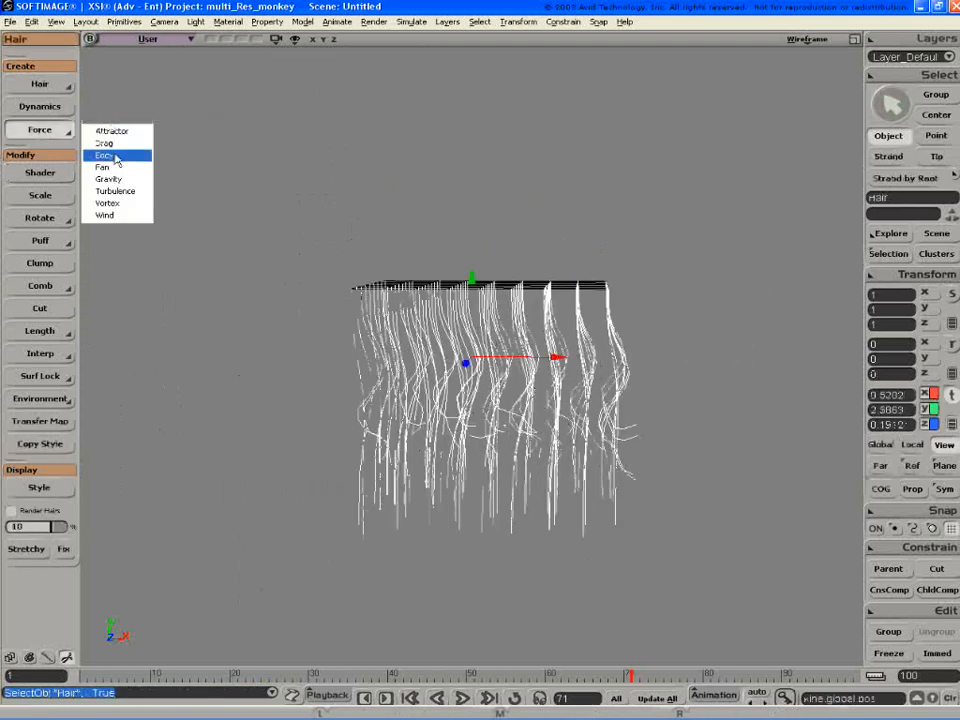
left_click(108, 178)
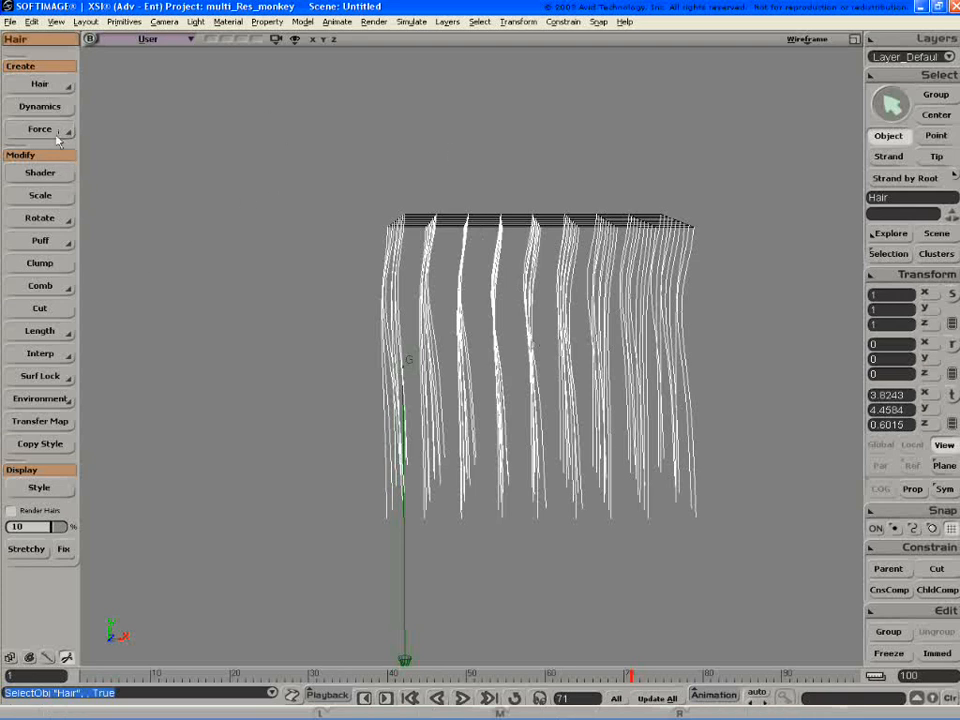
Add a fan force and position it beside the hair to blow across the strands
left_click(40, 128)
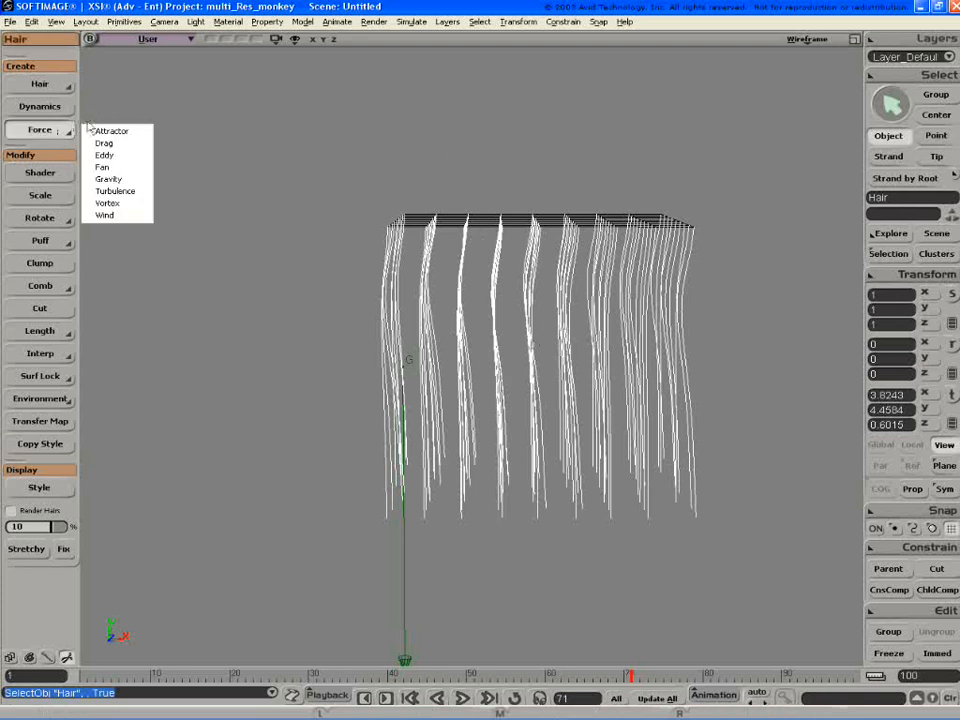
mouse_move(110, 156)
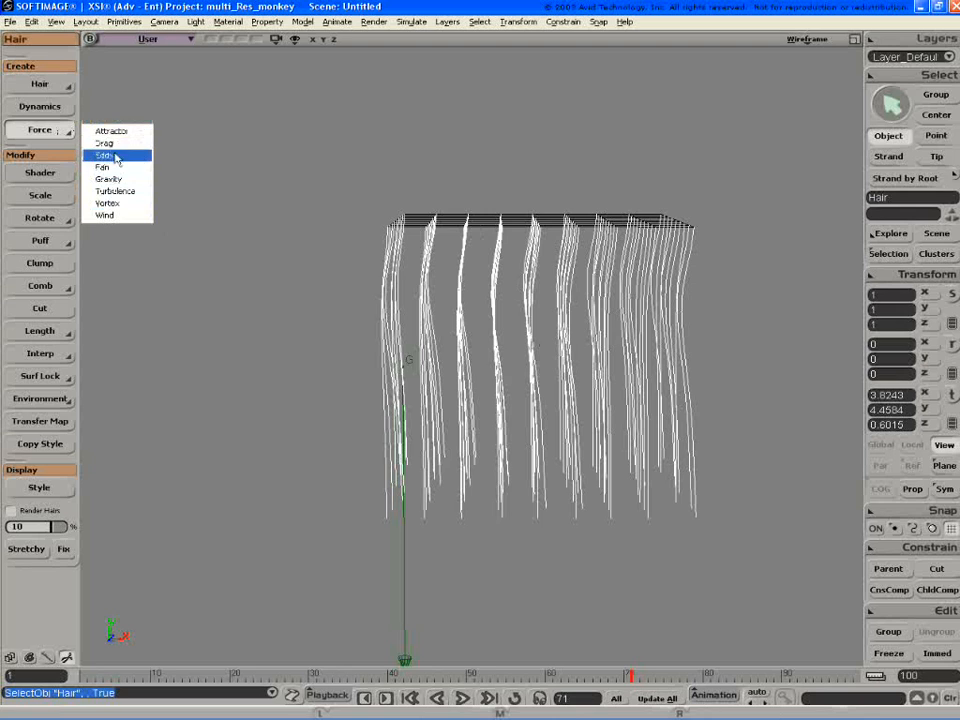
left_click(104, 168)
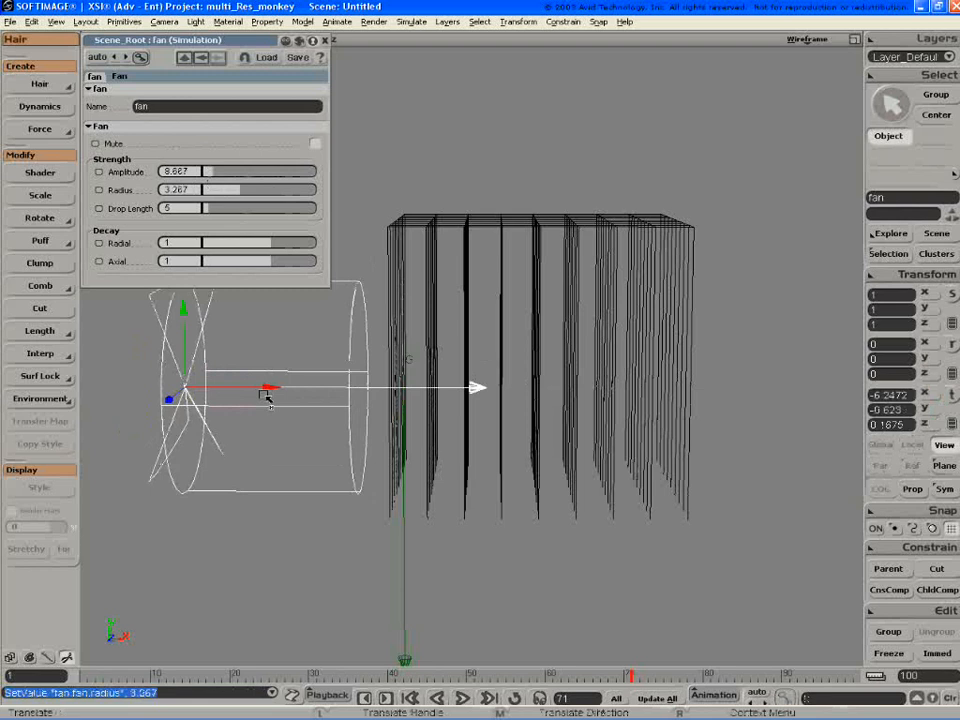
left_click_drag(270, 388, 480, 388)
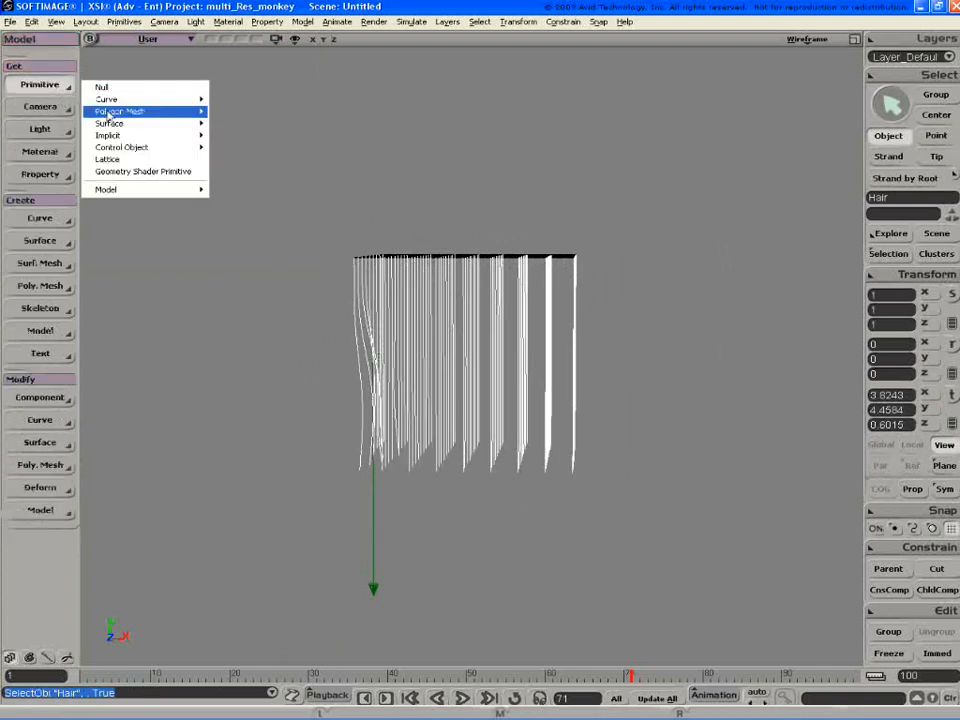
Add a polygon torus under the hanging hair and switch the viewport to shaded display
left_click(108, 124)
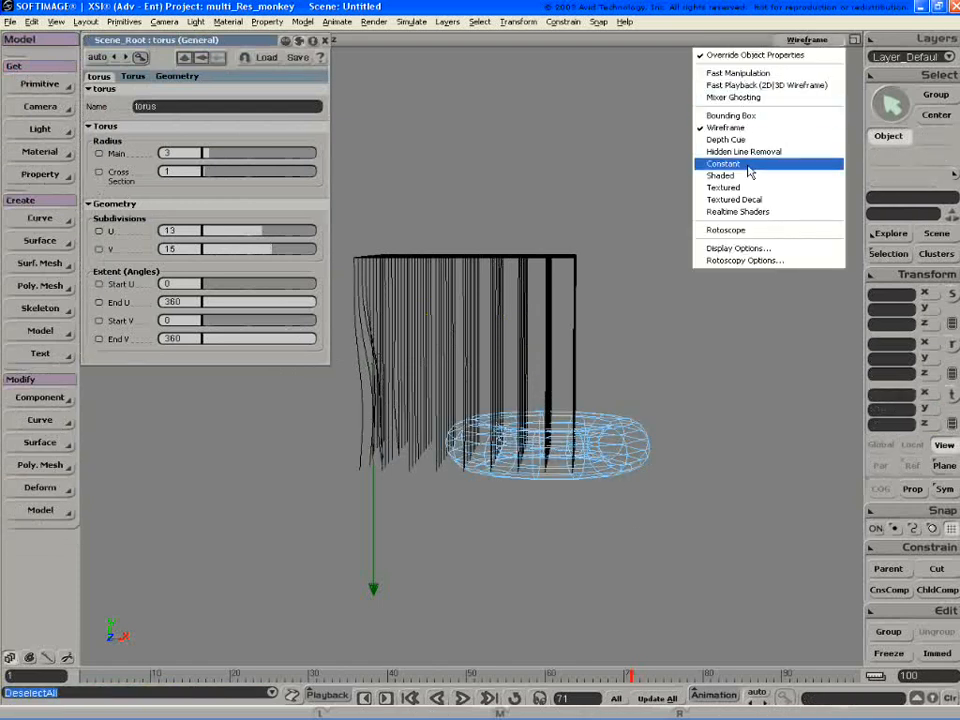
left_click(720, 176)
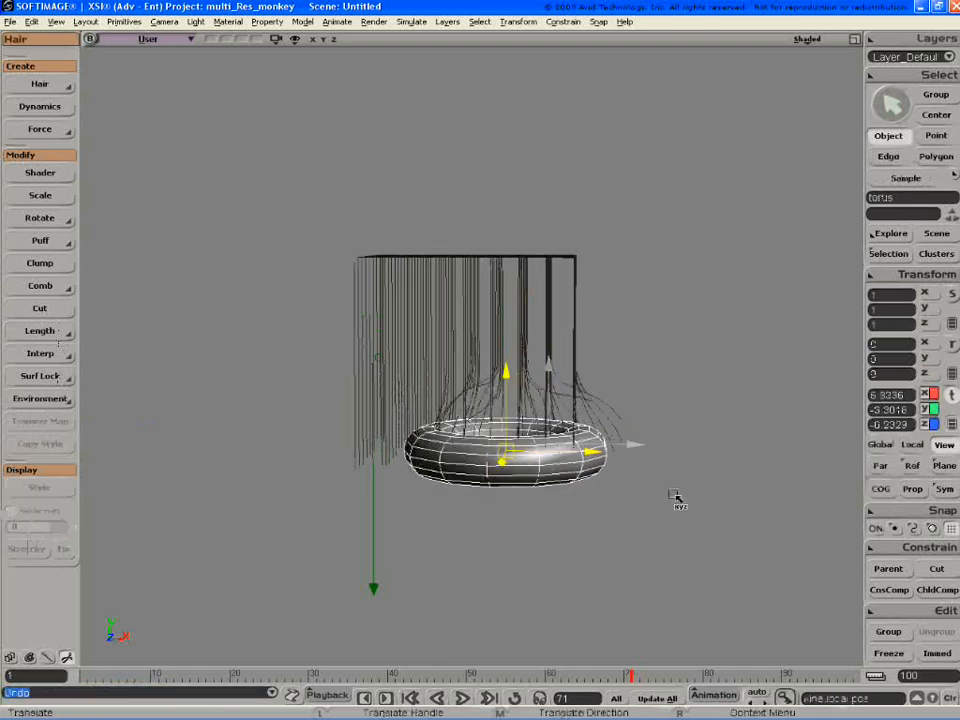
Translate the torus to the right beneath the hair
left_click_drag(676, 496, 712, 410)
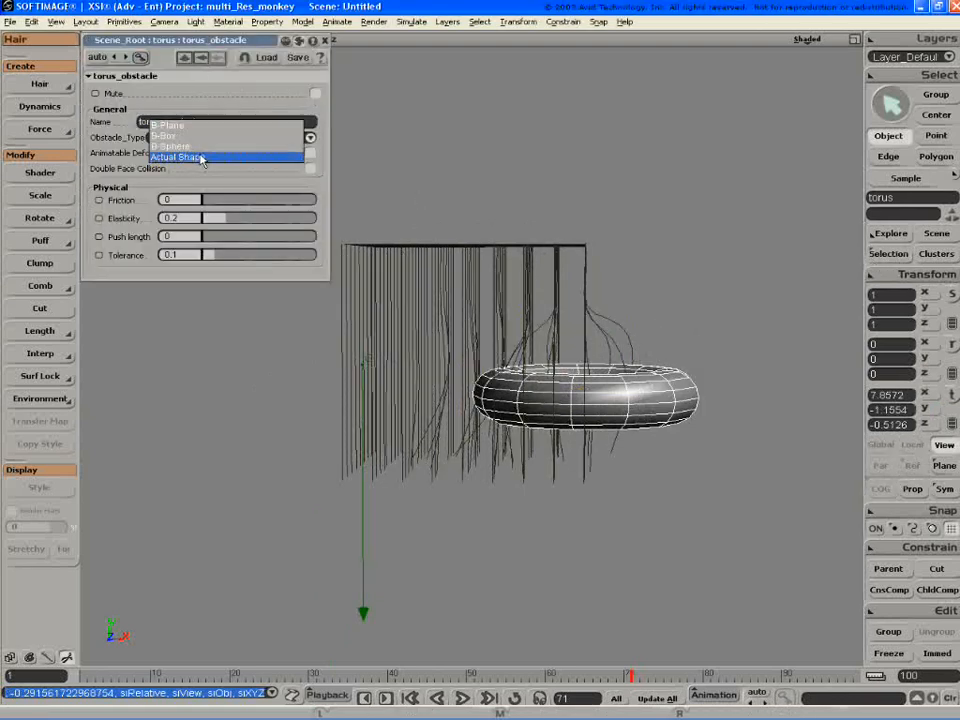
Set the obstacle type to Actual Shape and sweep the torus left through the hair
left_click(176, 156)
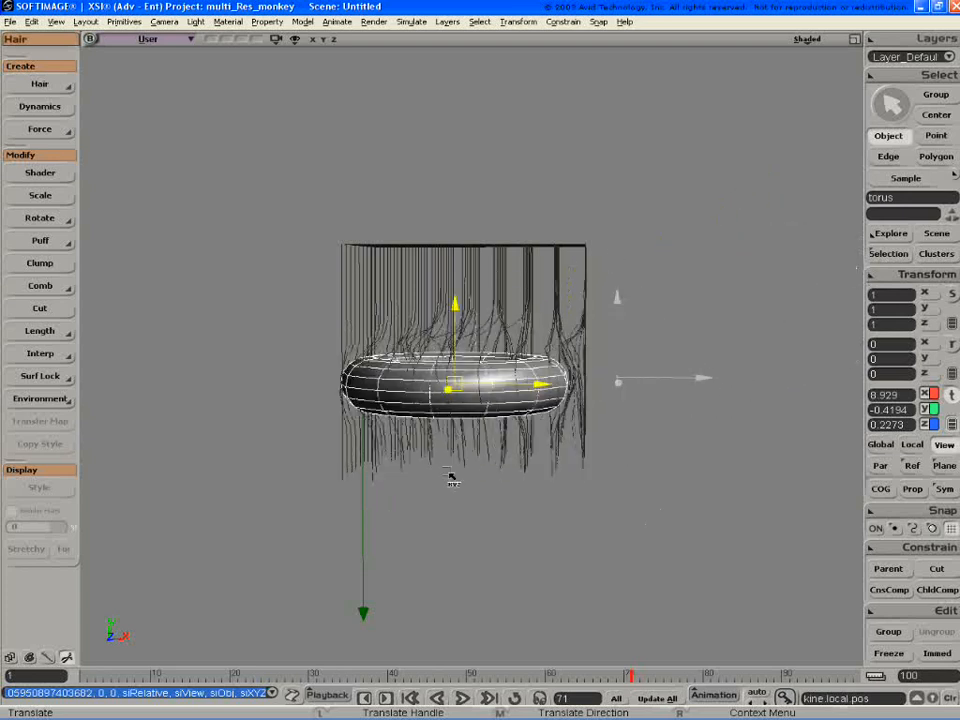
left_click_drag(450, 390, 200, 400)
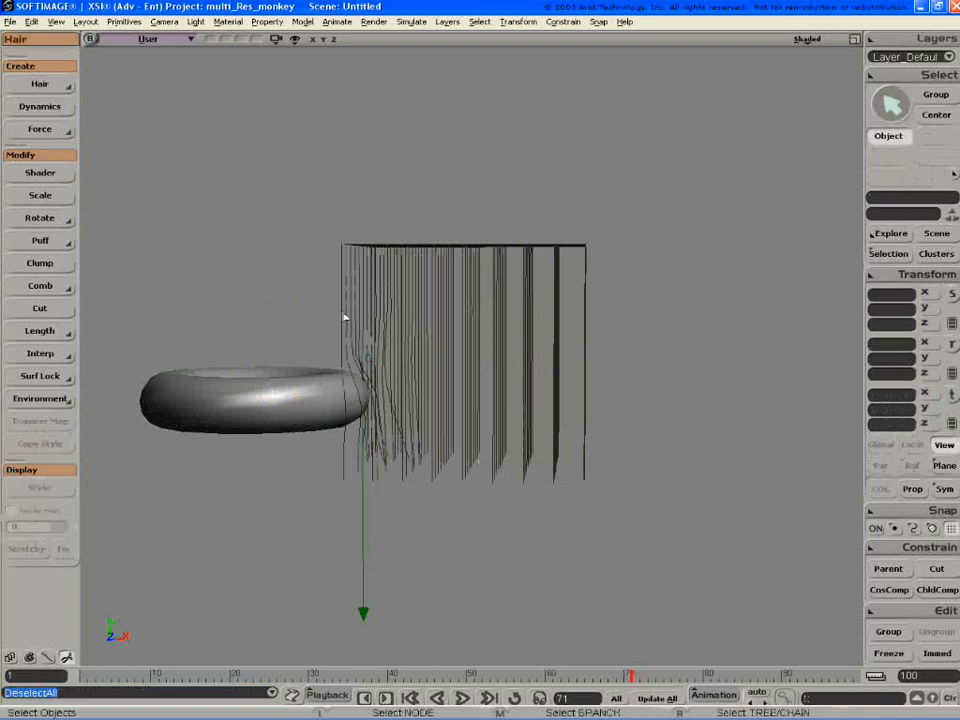
left_click(256, 400)
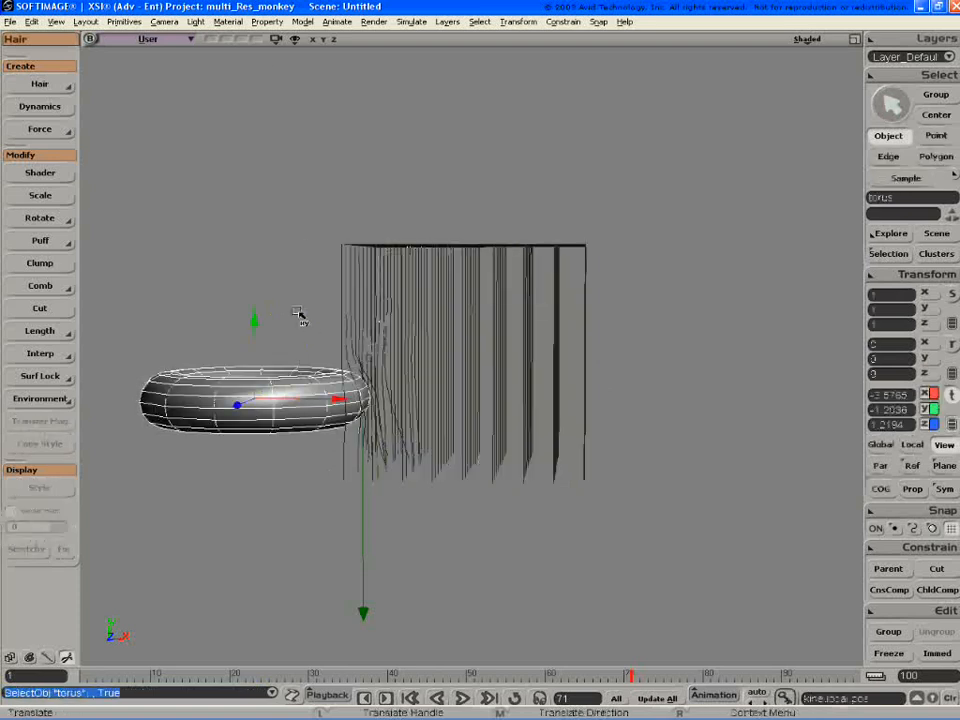